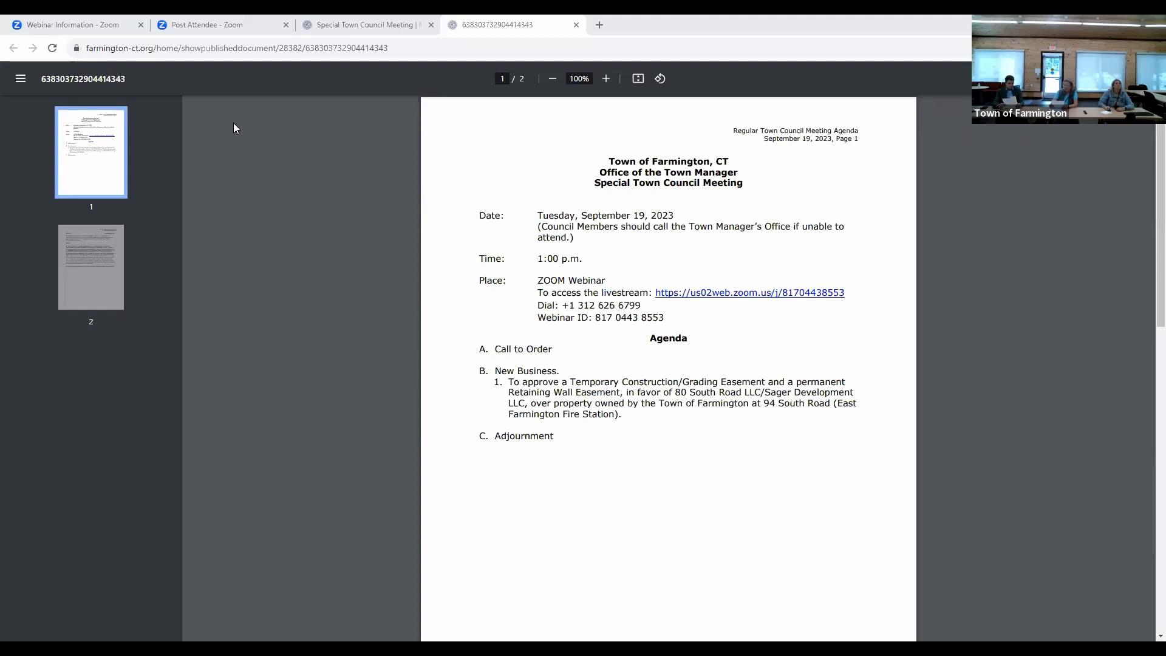
mouse_move(476, 133)
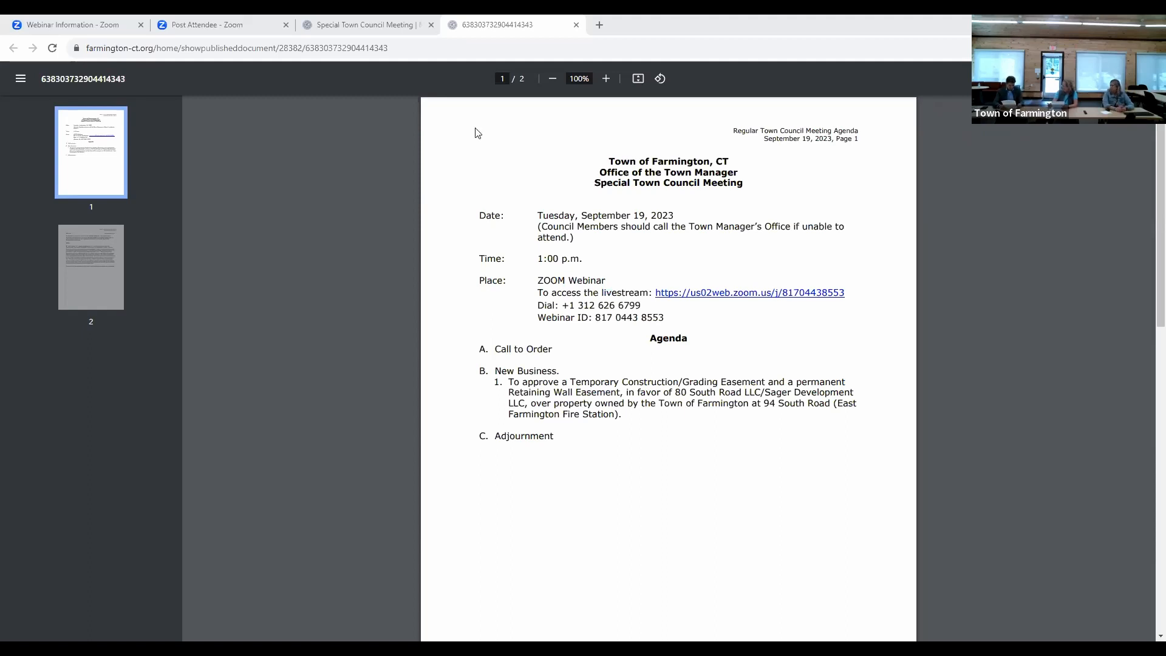